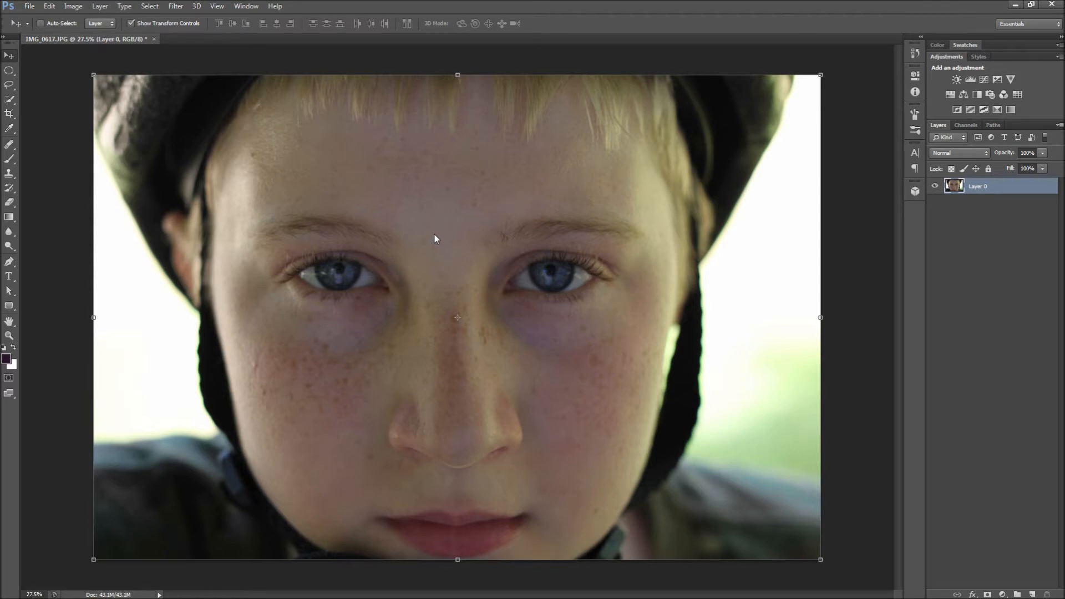
Step: Open the Filter menu to view the available filters
left_click(176, 6)
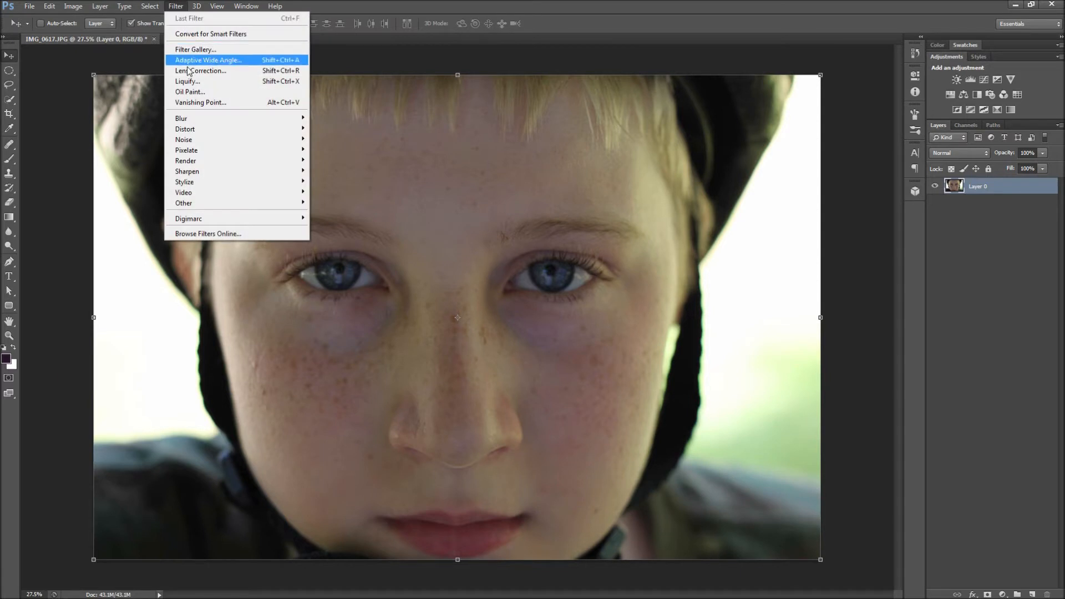
Step: In Liquify, push the lids together and bloat the left eye into a swollen squint
left_click(187, 80)
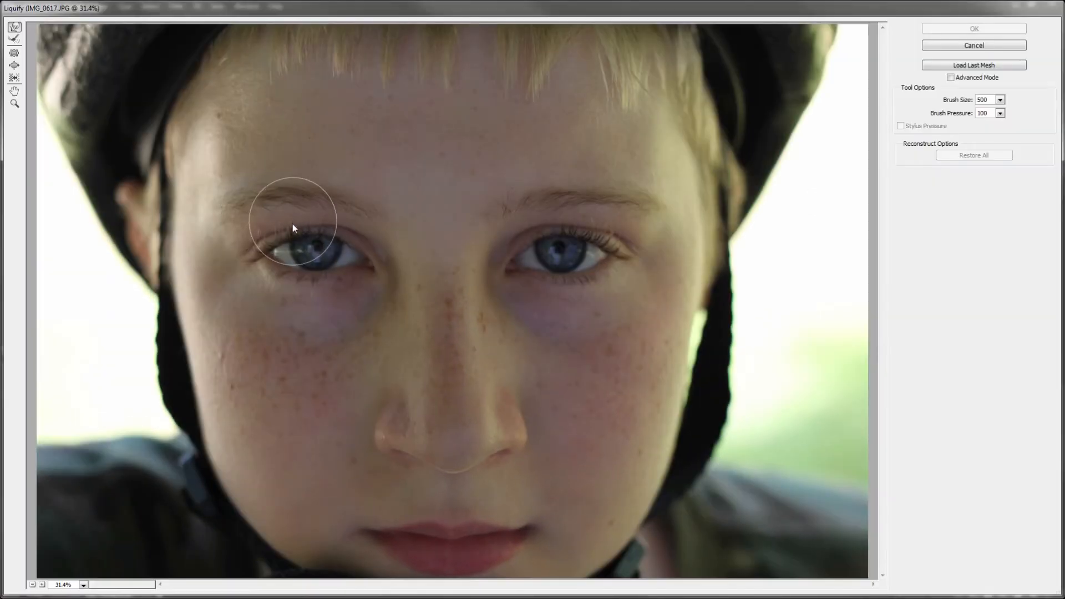
left_click_drag(293, 227, 312, 238)
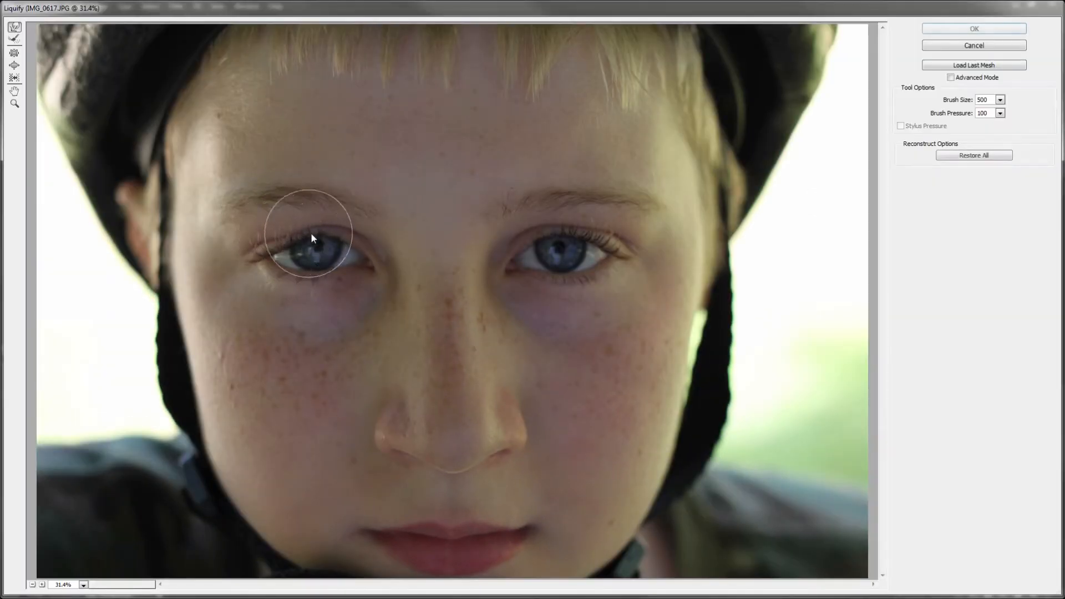
left_click_drag(311, 236, 361, 260)
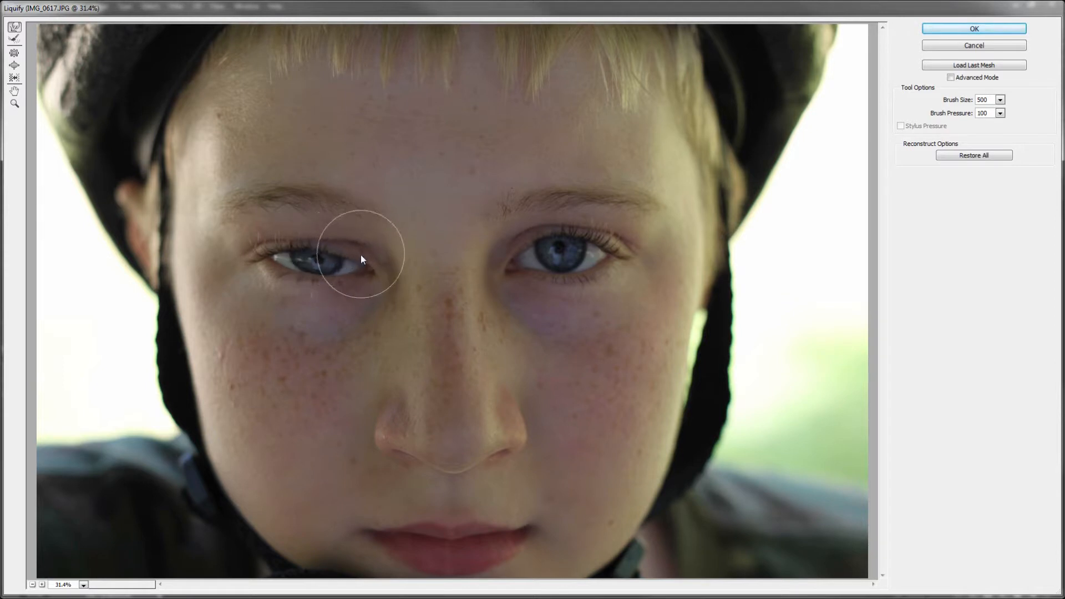
left_click_drag(361, 260, 293, 286)
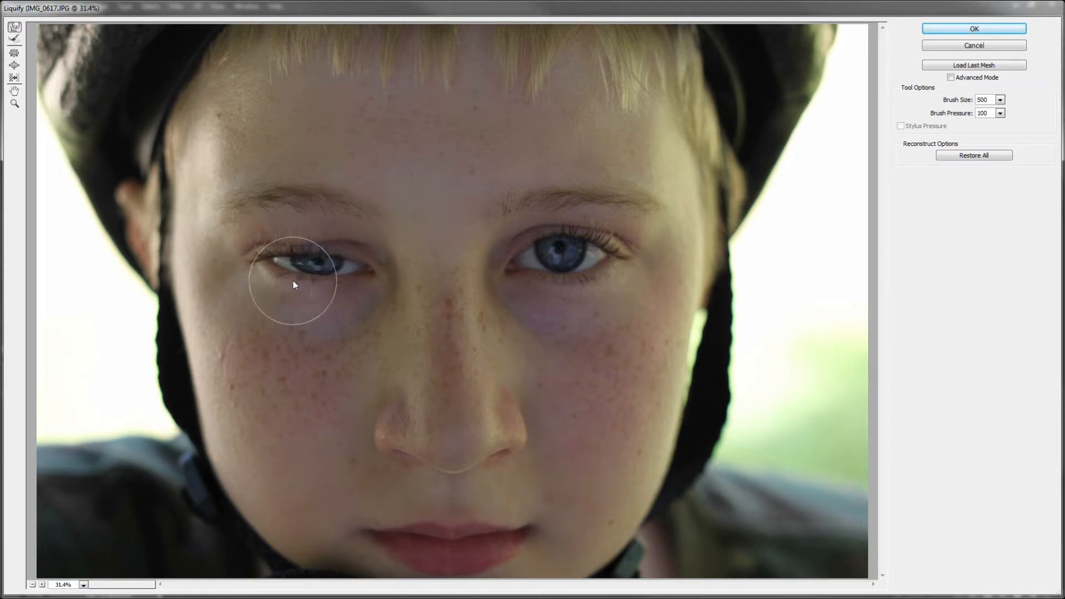
left_click_drag(293, 285, 352, 284)
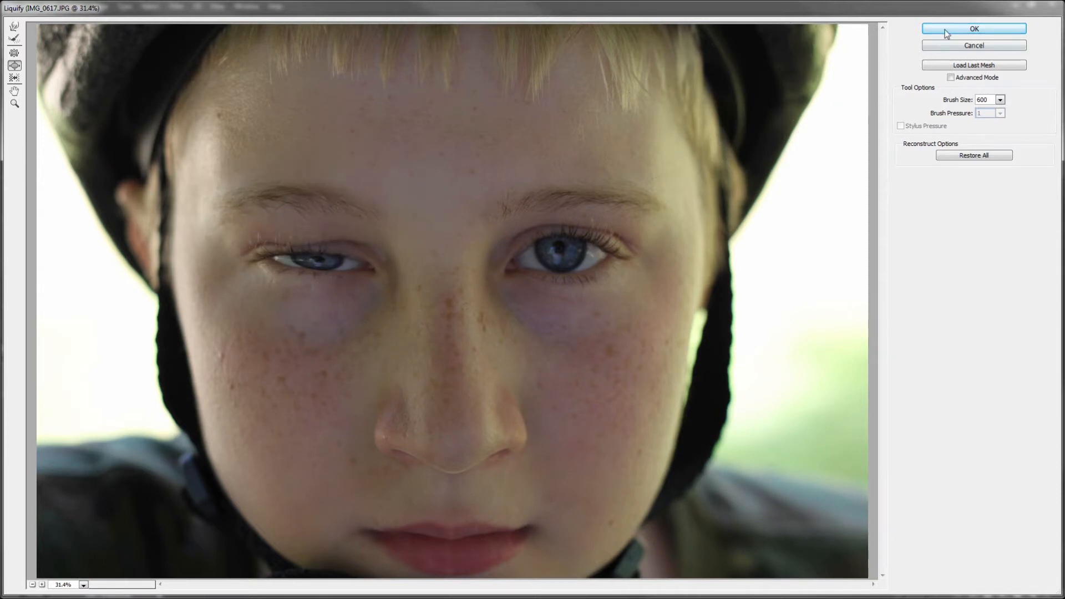
left_click(973, 28)
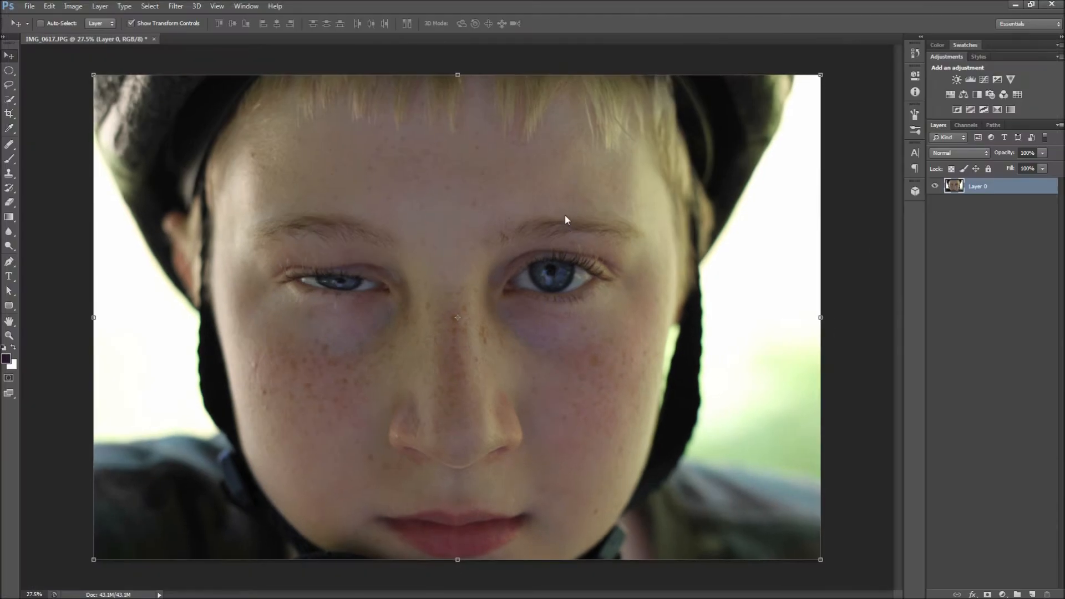
mouse_move(560, 220)
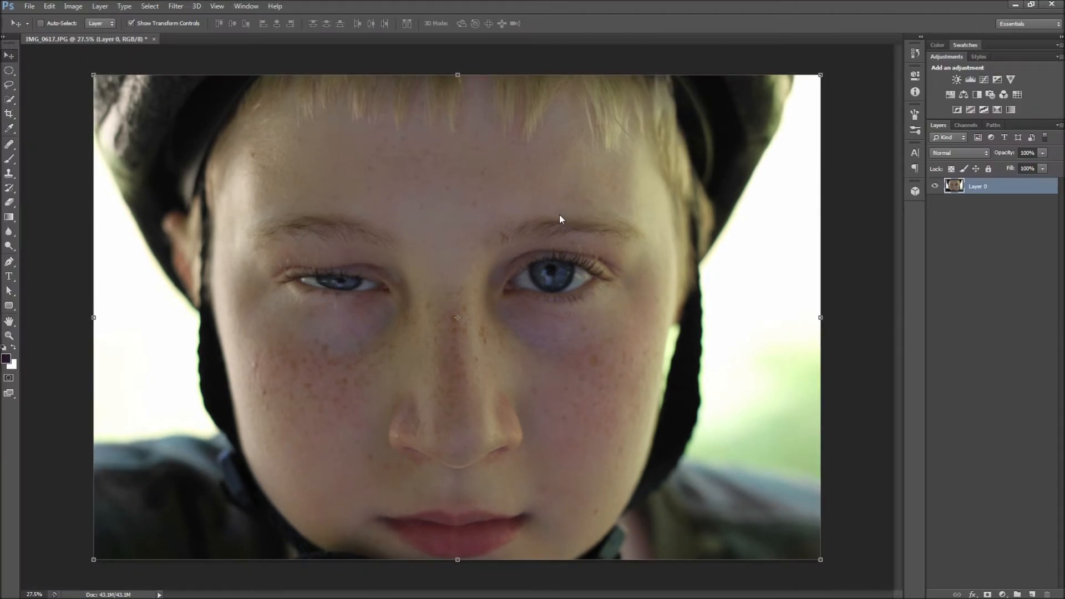
mouse_move(263, 254)
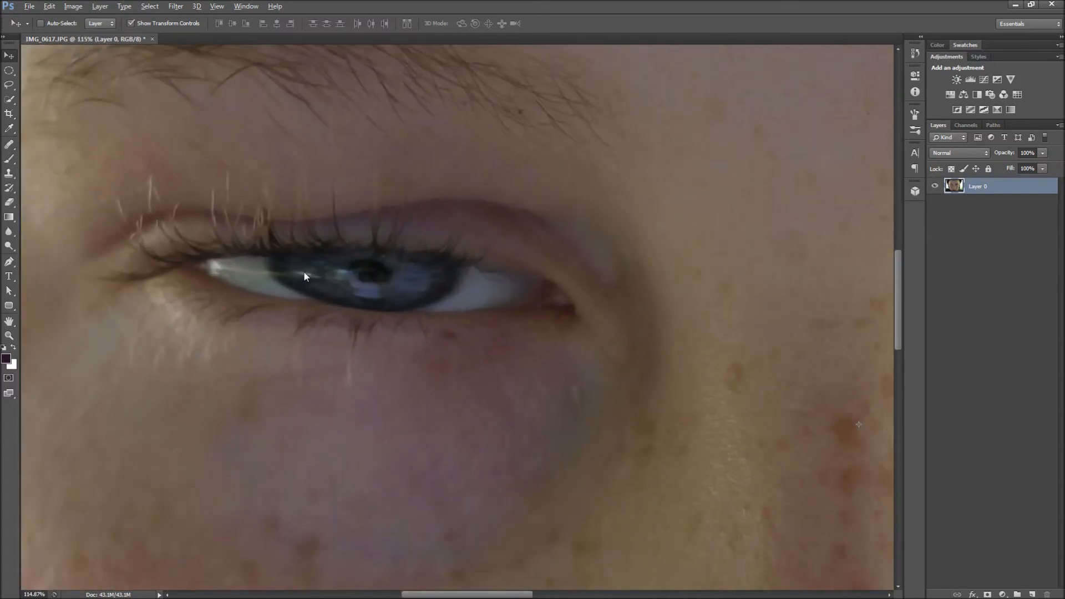
left_click(9, 157)
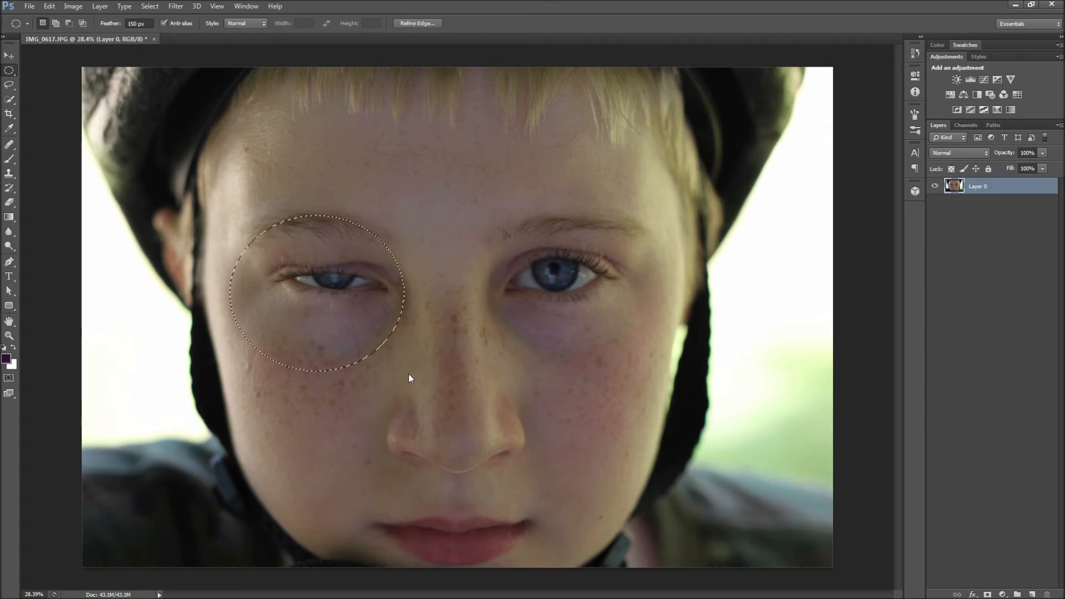
Step: Add a Curves adjustment layer and pull the curve down to darken the eye area
left_click(957, 94)
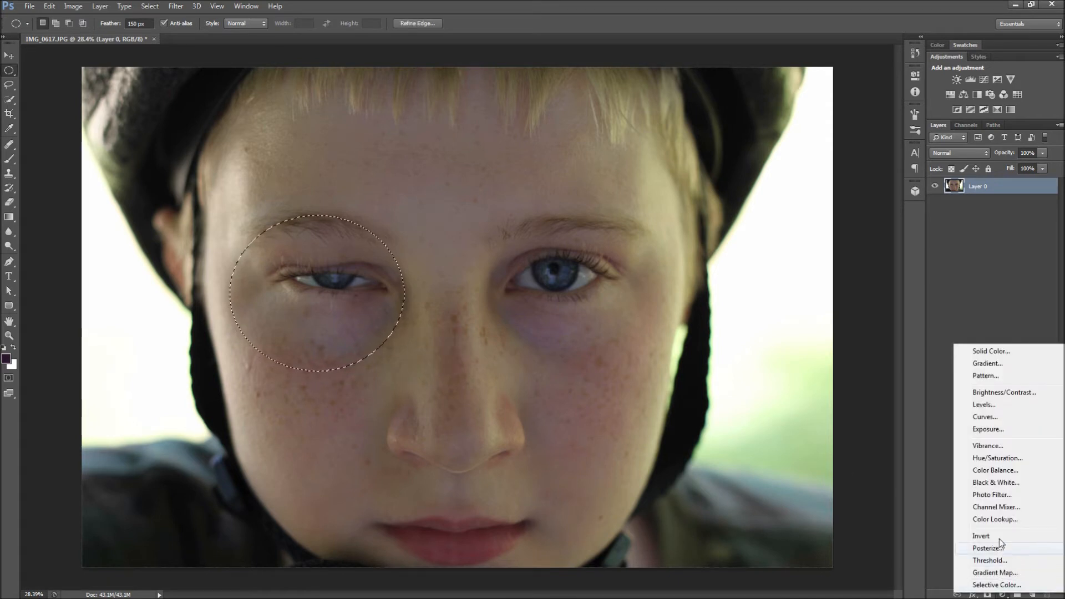
left_click(984, 417)
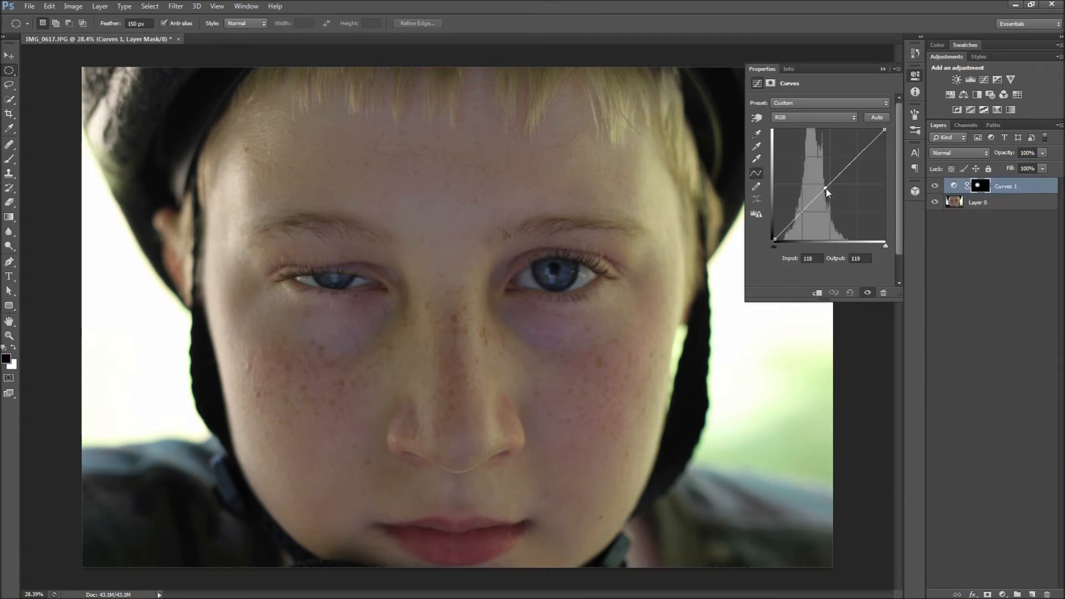
left_click_drag(826, 190, 834, 200)
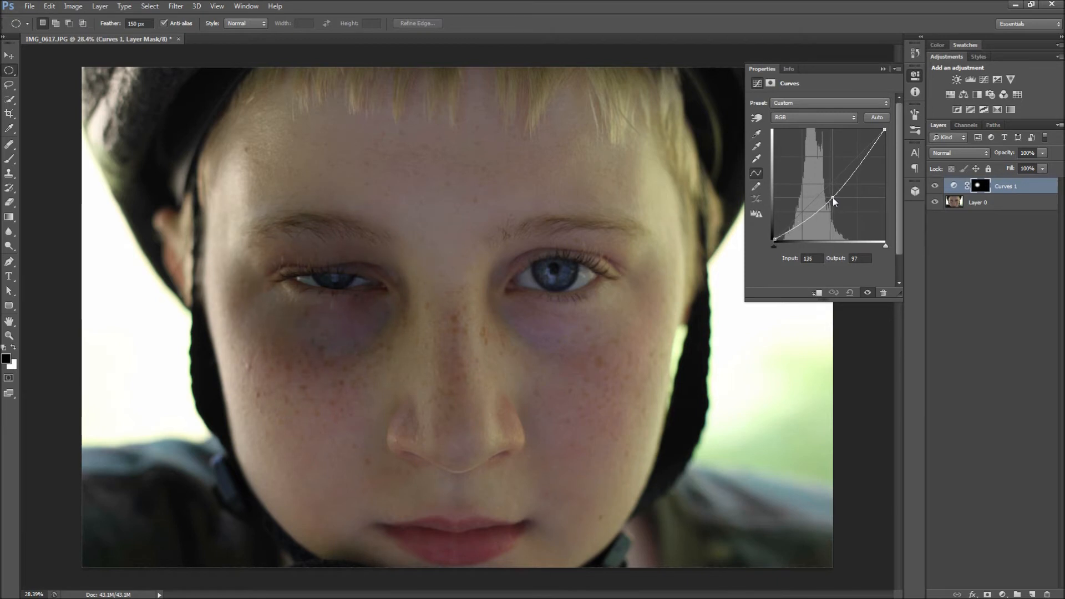
left_click(883, 68)
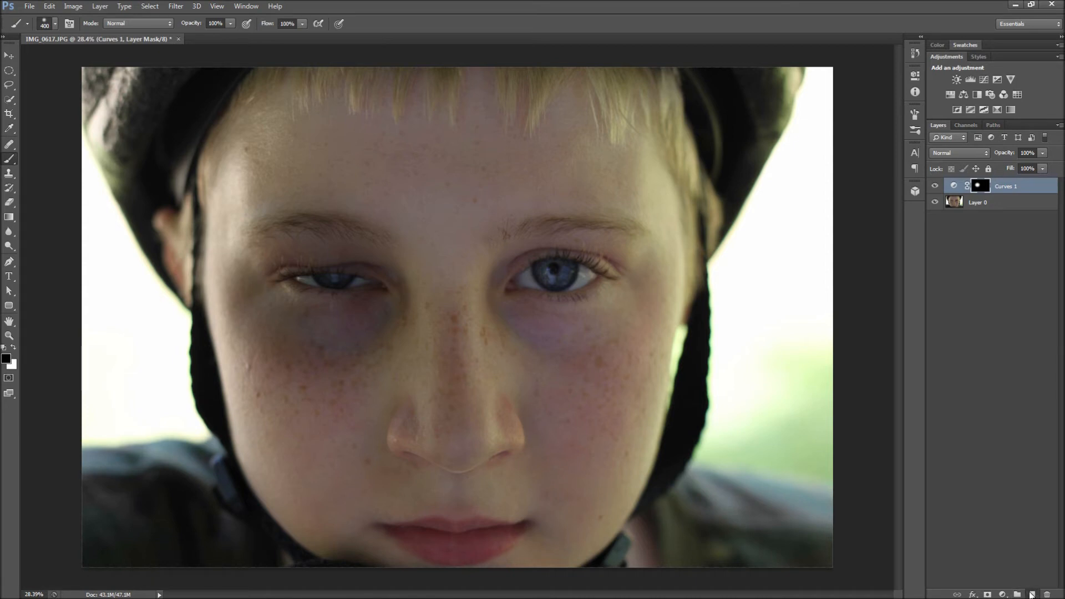
Step: On a new layer, paint a dark blue patch over the left eye, blended with Soft Light
left_click(7, 358)
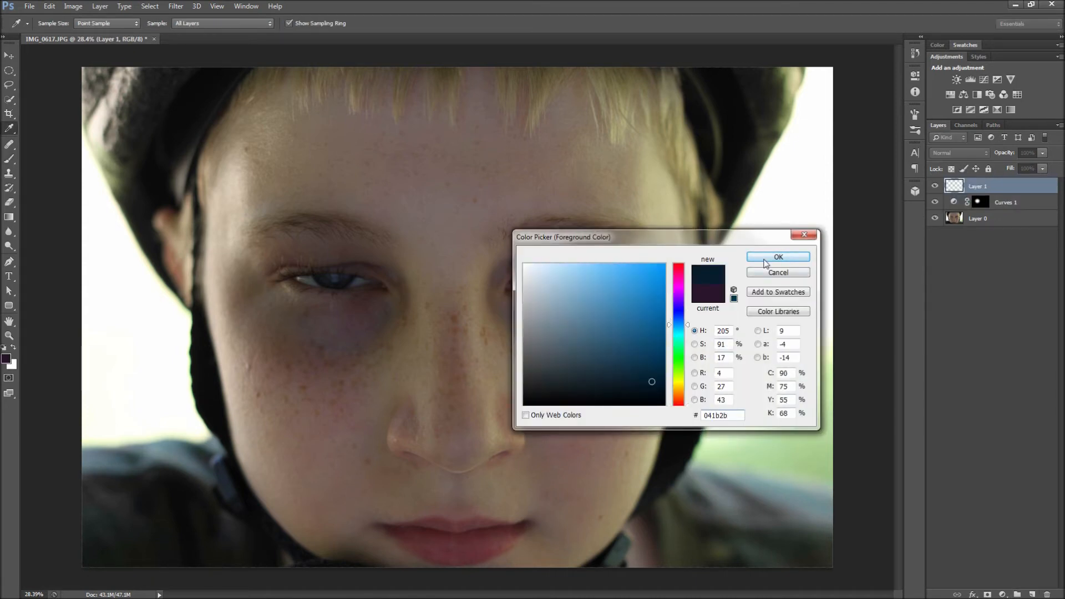
left_click(778, 257)
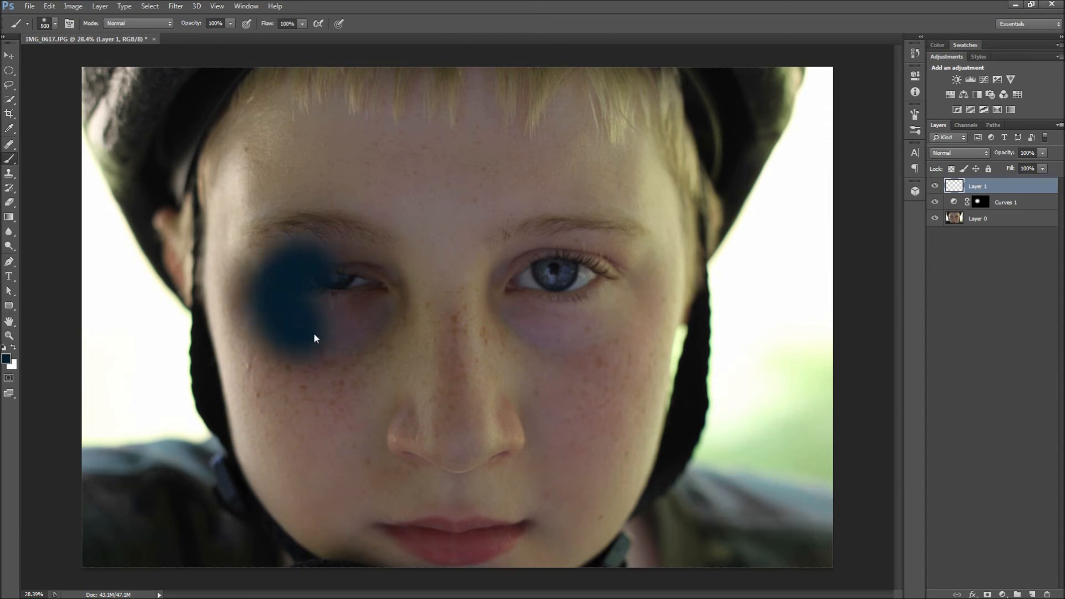
left_click_drag(315, 338, 326, 293)
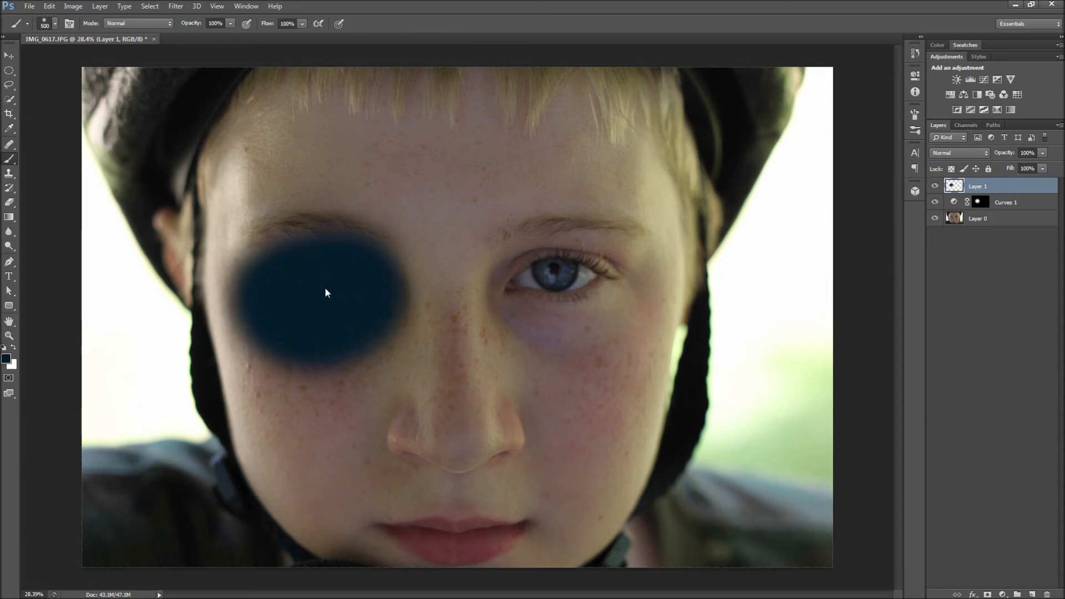
left_click(959, 152)
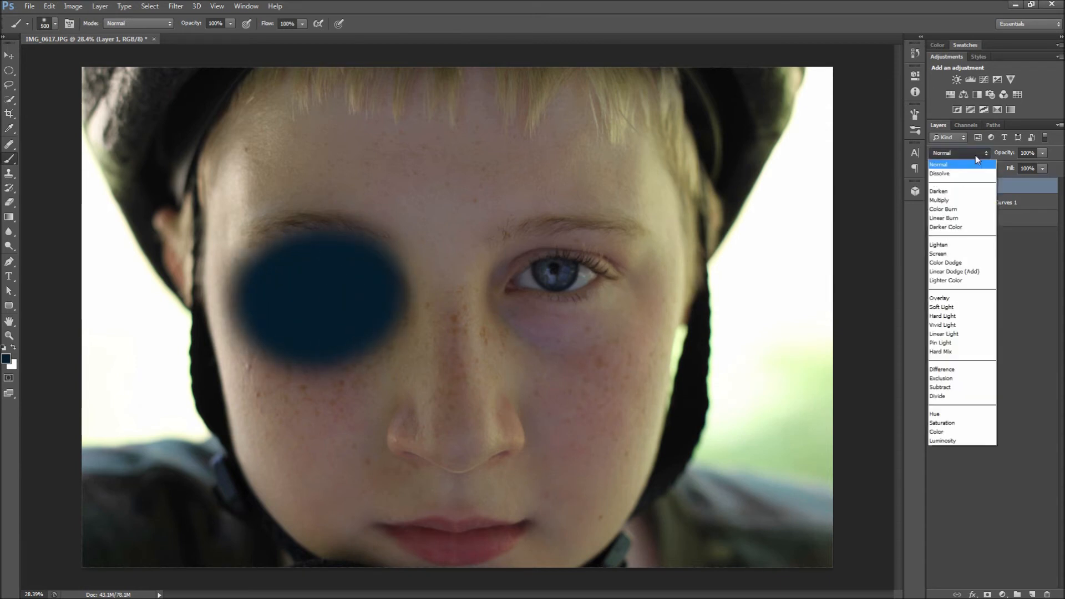
left_click(941, 307)
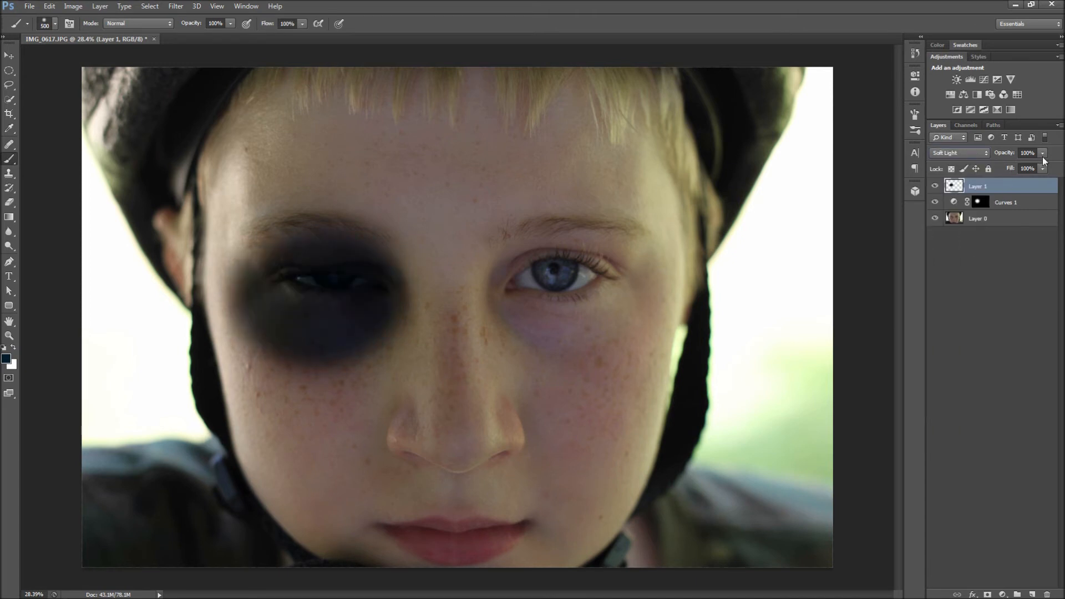
left_click_drag(1043, 161, 999, 167)
type("f1f")
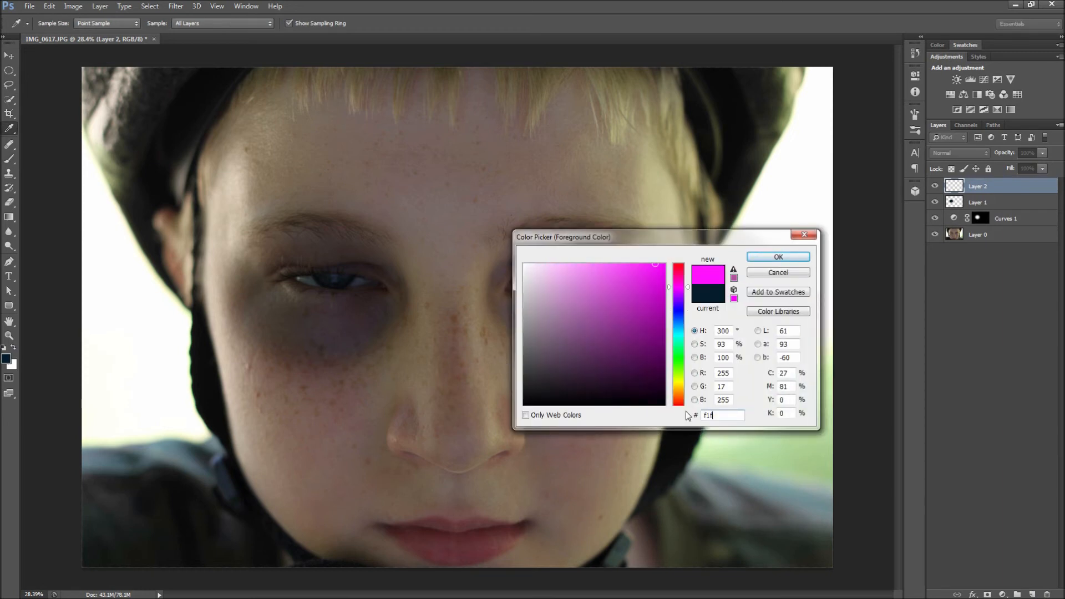
Step: Brush yellow along the eye's outer corner and lower lid, set to Multiply at 43% opacity
left_click(777, 256)
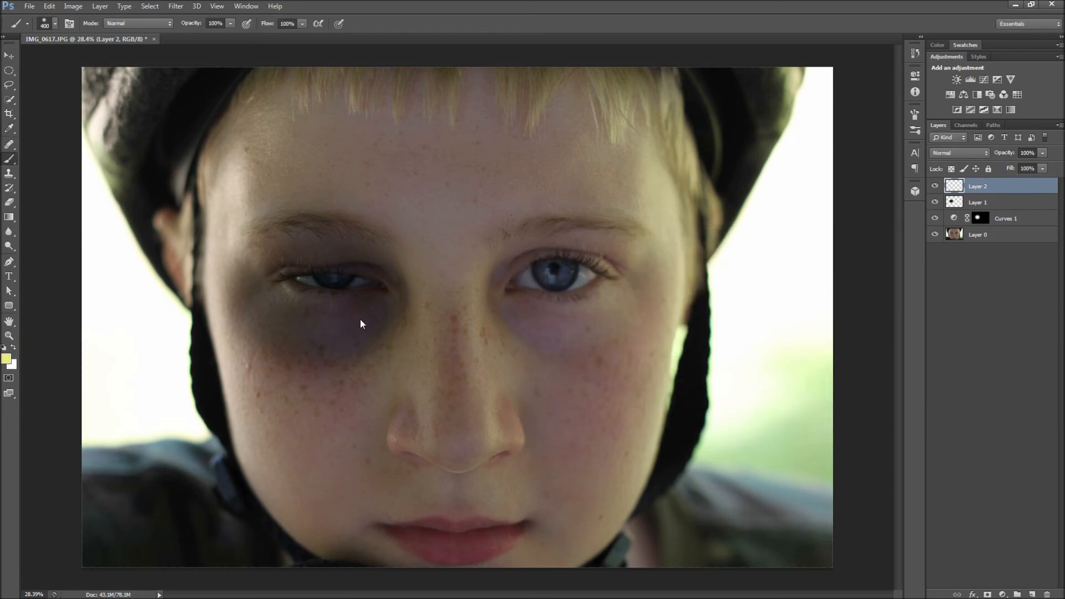
left_click_drag(362, 323, 305, 316)
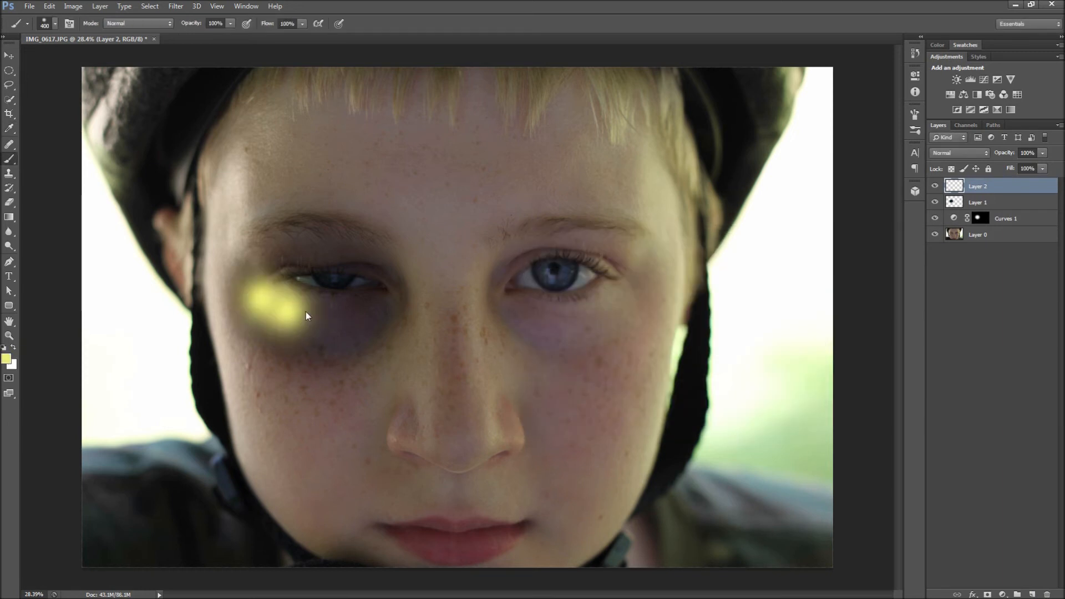
left_click_drag(306, 315, 396, 334)
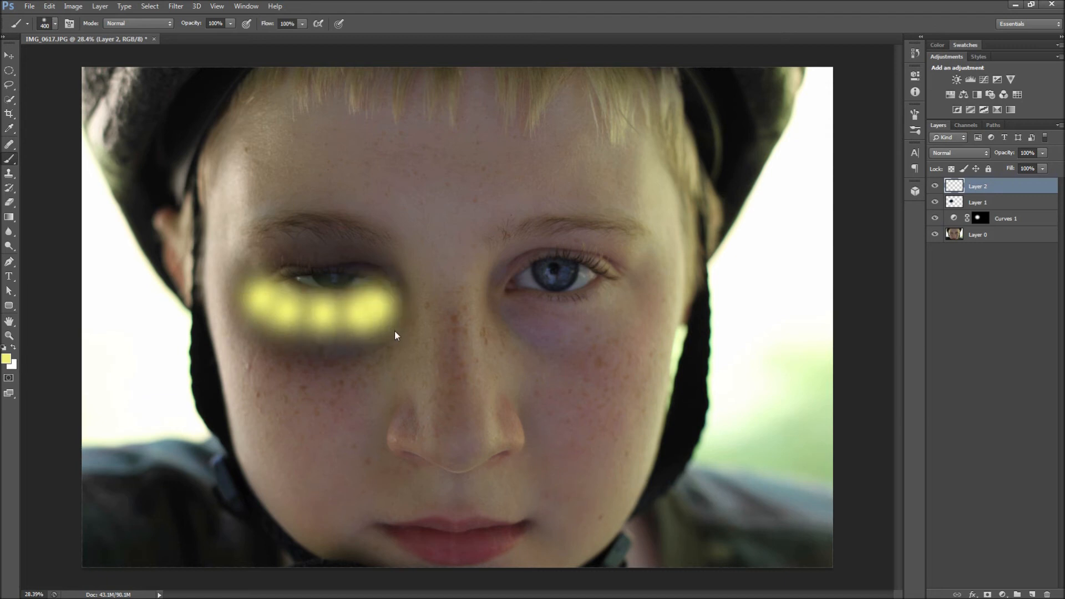
left_click(958, 152)
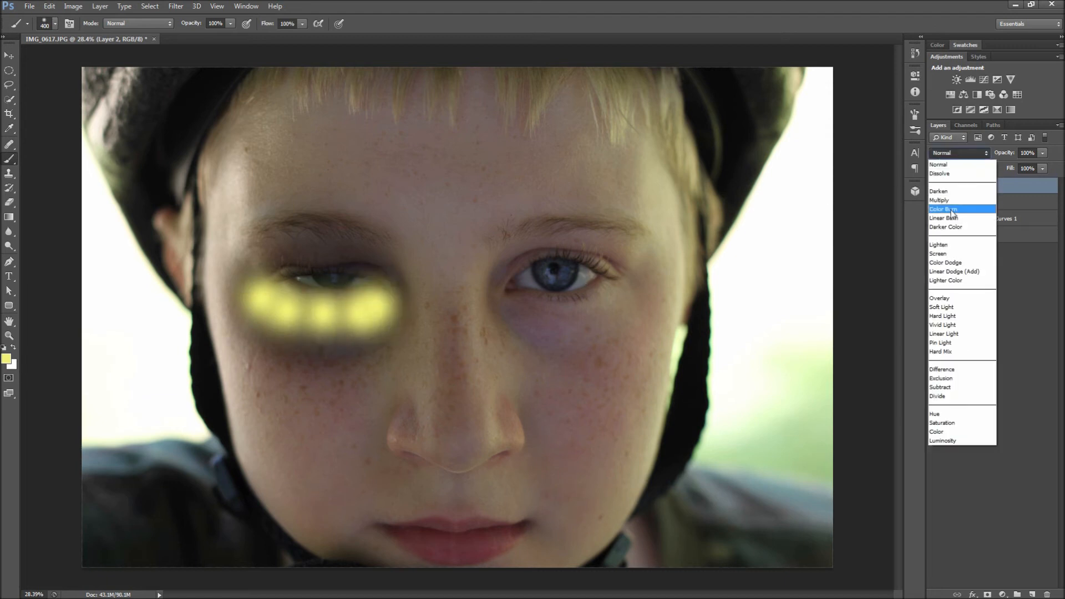
left_click(939, 200)
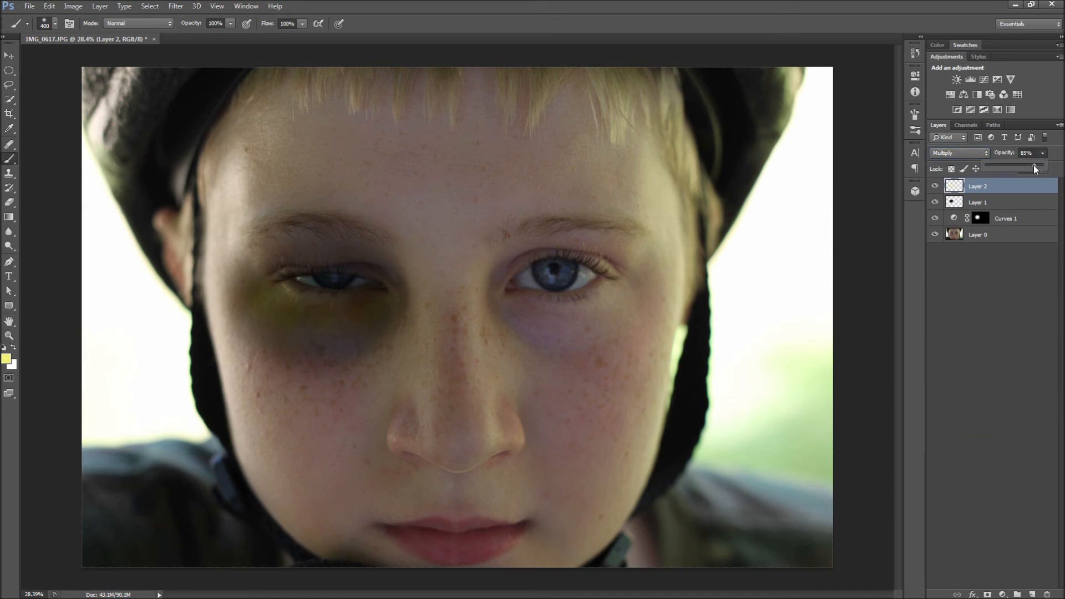
left_click_drag(1033, 168, 1008, 167)
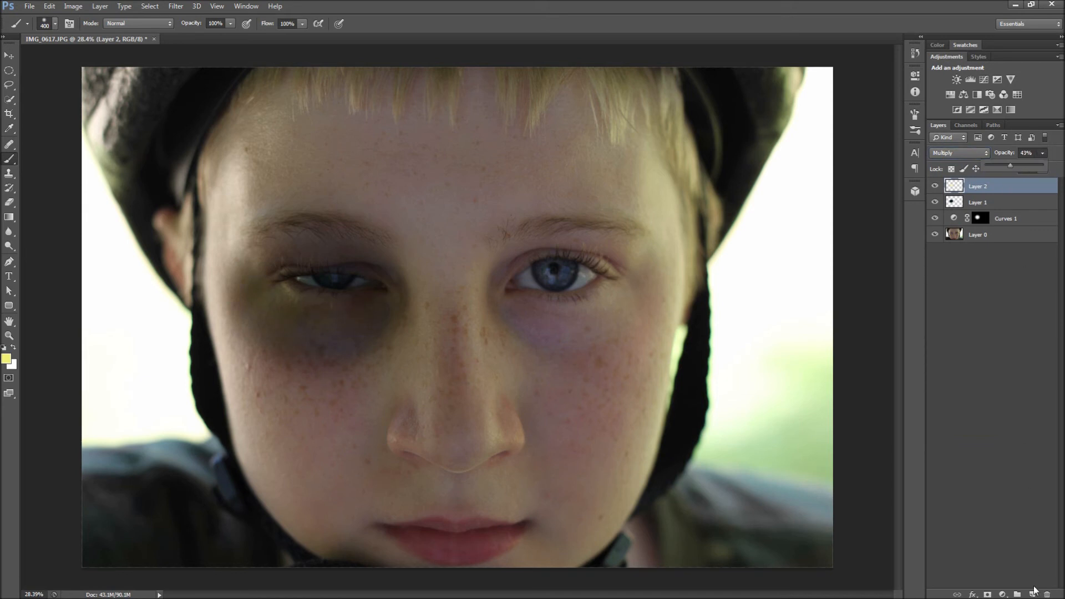
left_click(7, 358)
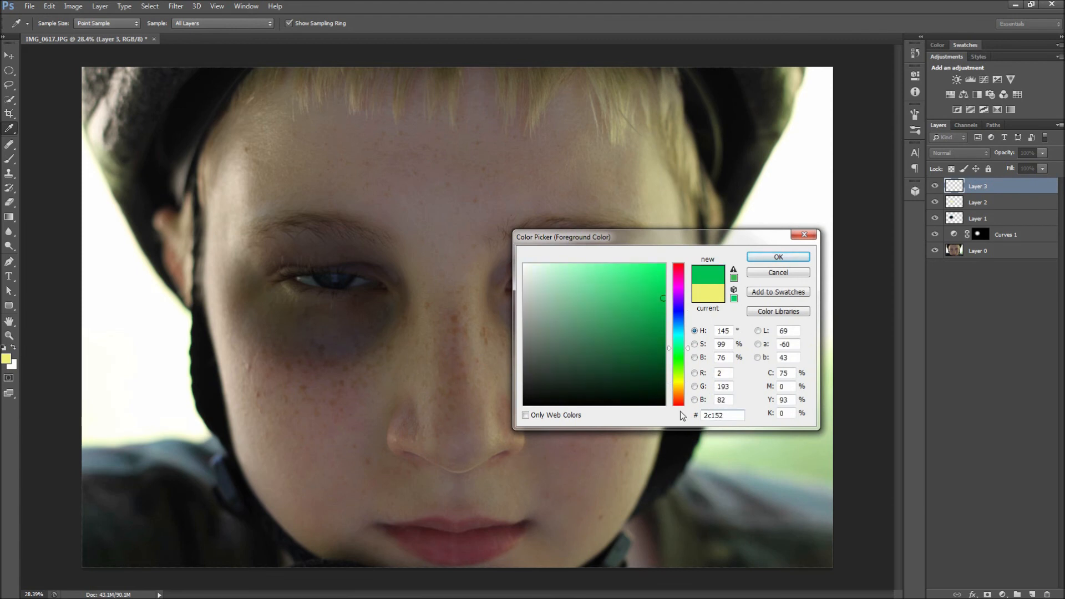
Step: Paint dark purple above and below the swollen eye and change its blend mode
left_click(777, 257)
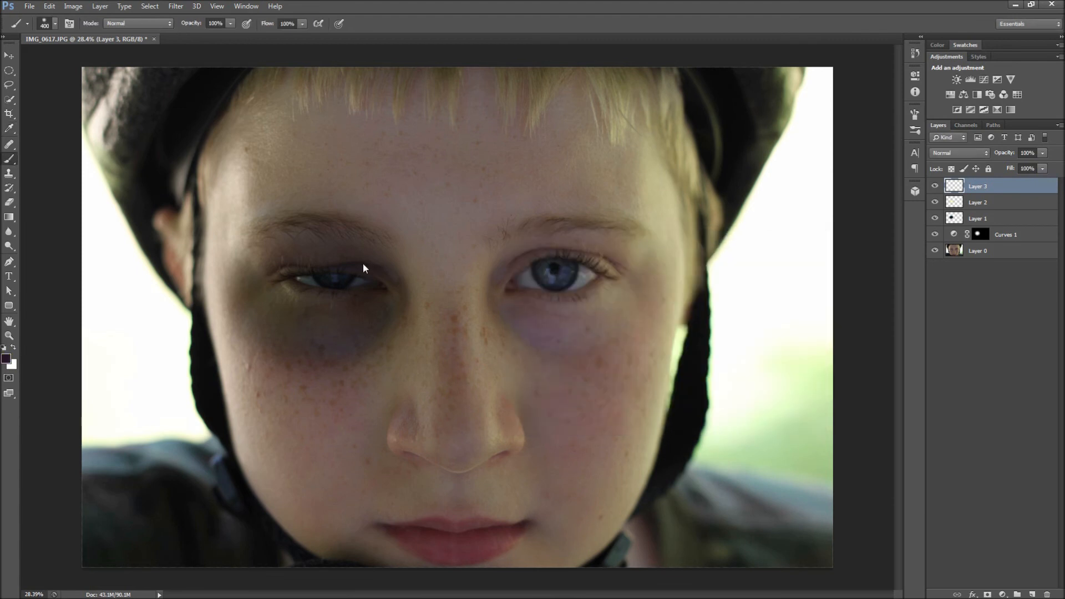
left_click_drag(364, 268, 393, 320)
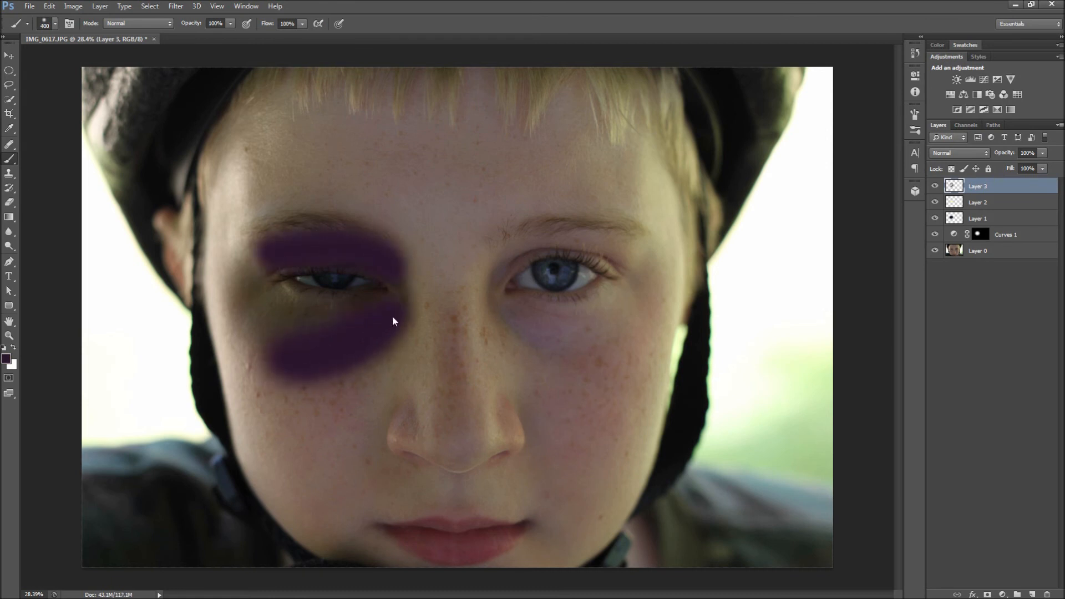
left_click(958, 152)
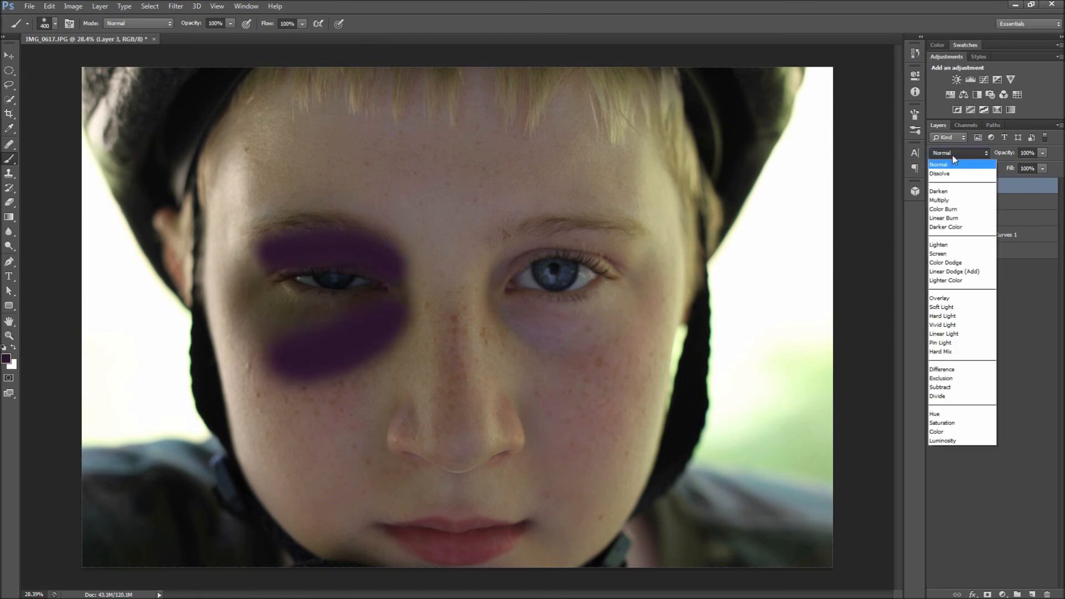
left_click(941, 306)
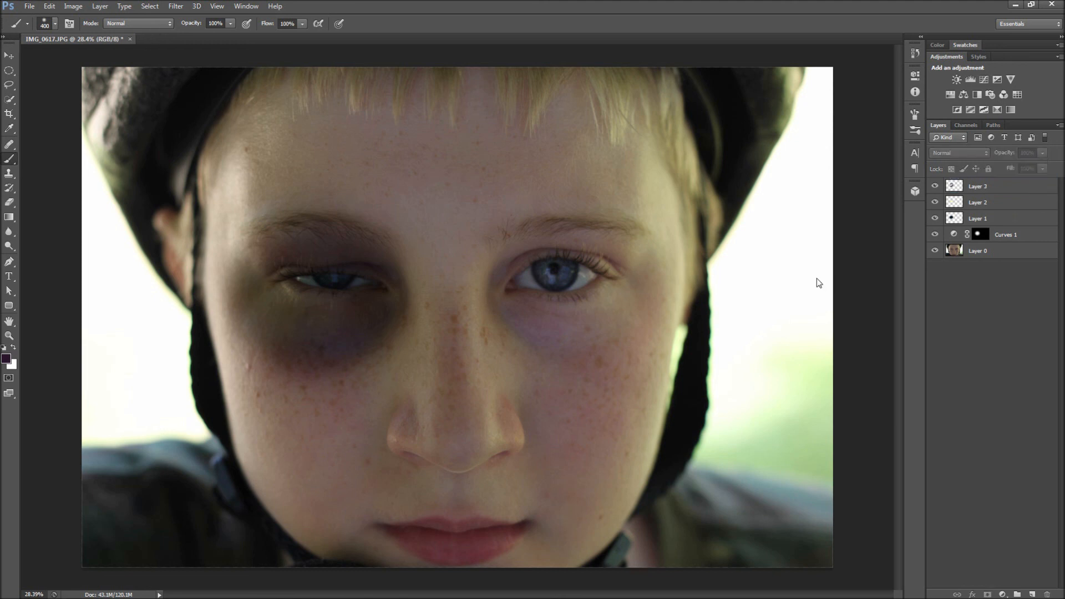
mouse_move(760, 274)
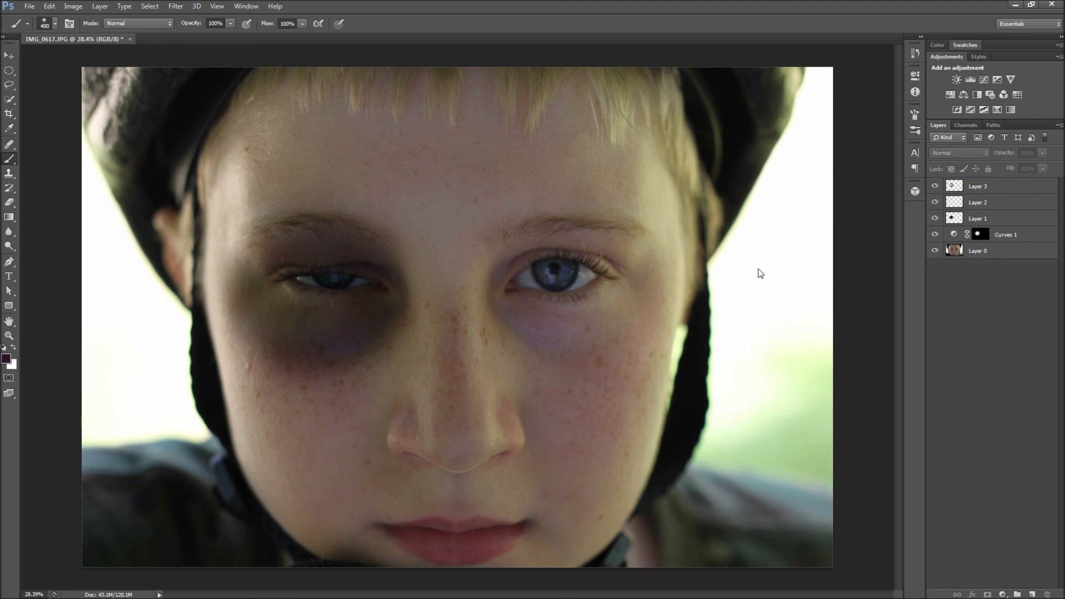